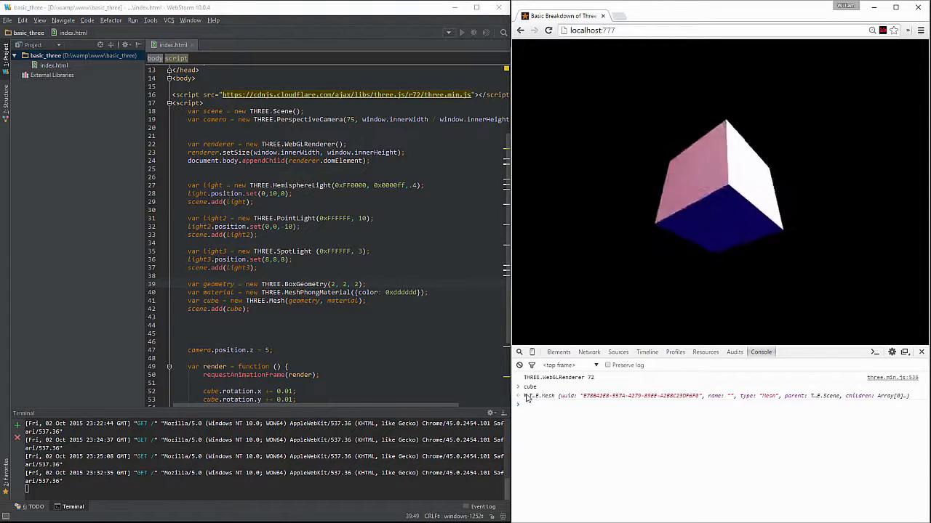
# Expand the logged cube Mesh in the console to inspect its properties, then collapse it.
pyautogui.click(518, 396)
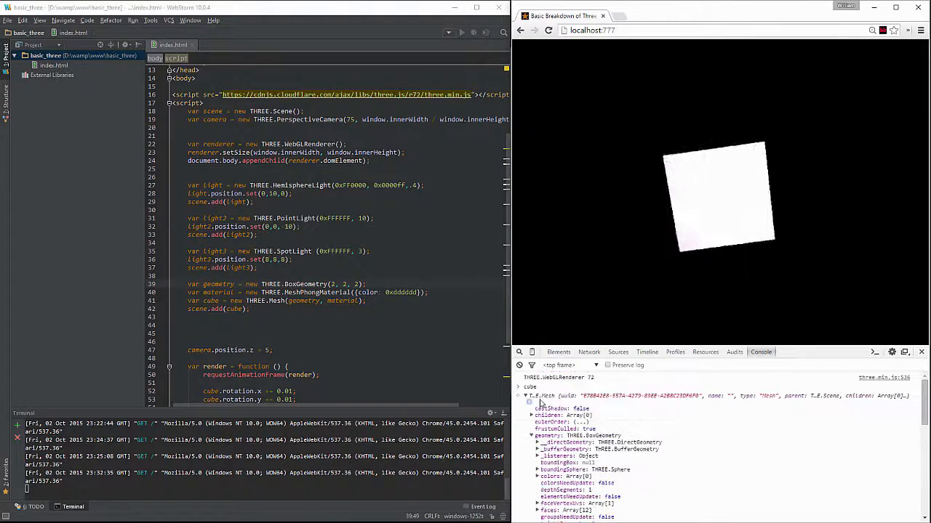
pyautogui.click(526, 395)
pyautogui.write('geometry')
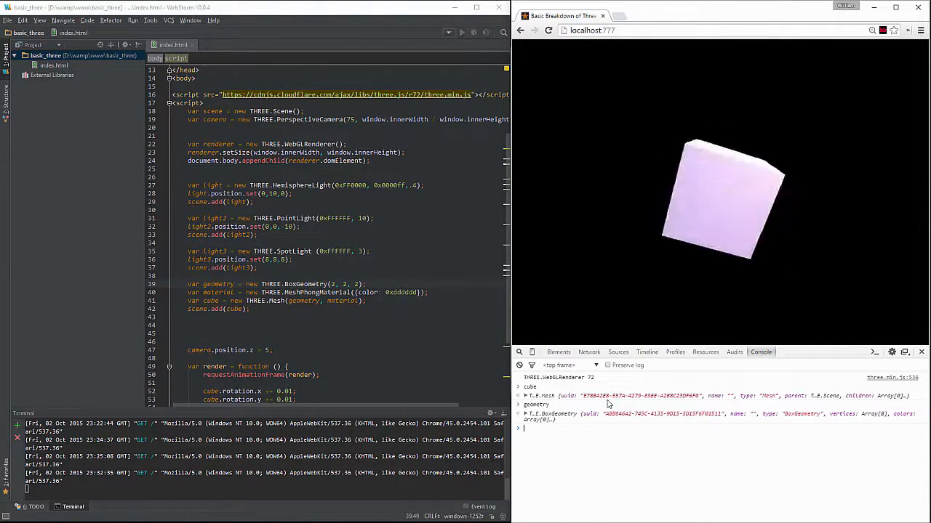
# Evaluate cube.geometry in the console, returning the BoxGeometry with its vertices array.
pyautogui.write('cube.geometry')
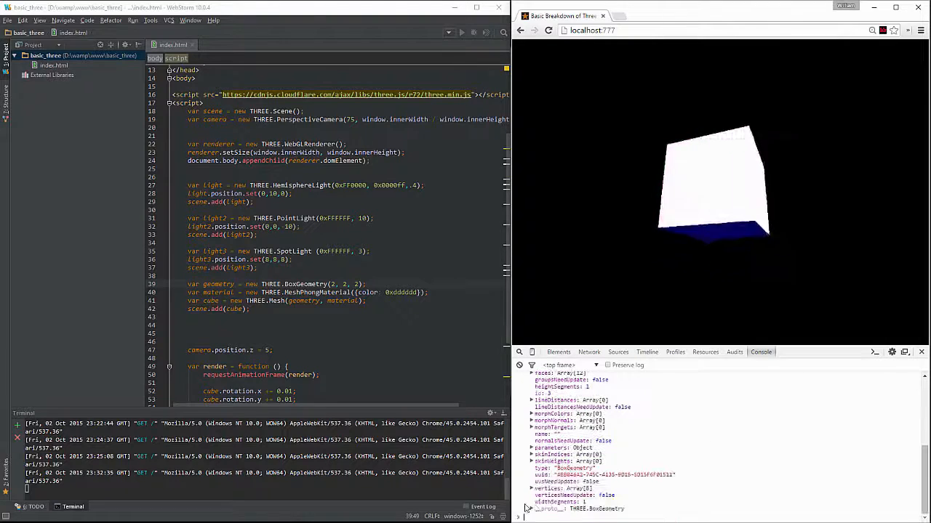
pyautogui.click(532, 488)
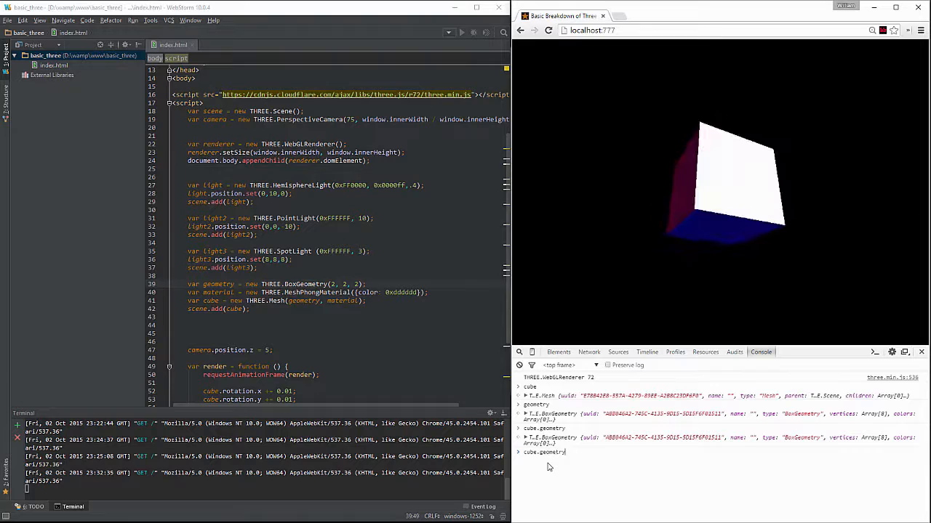
# Evaluate cube.geometry.vertices to list the eight Vector3 vertices, the first at (1, 1, 1).
pyautogui.write('.vertices[0')
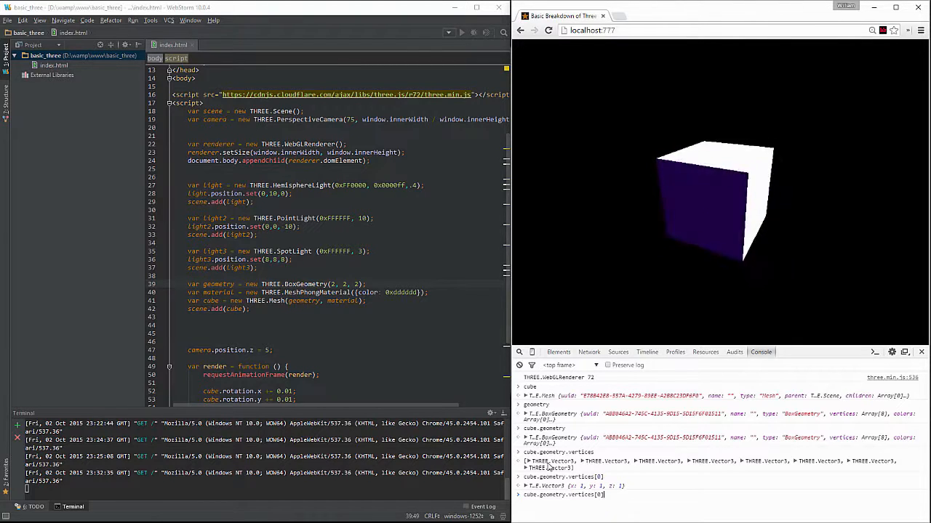
# Run cube.geometry.vertices[0].set(2,2,2) to pull the cube's first corner outward.
pyautogui.write('.set(')
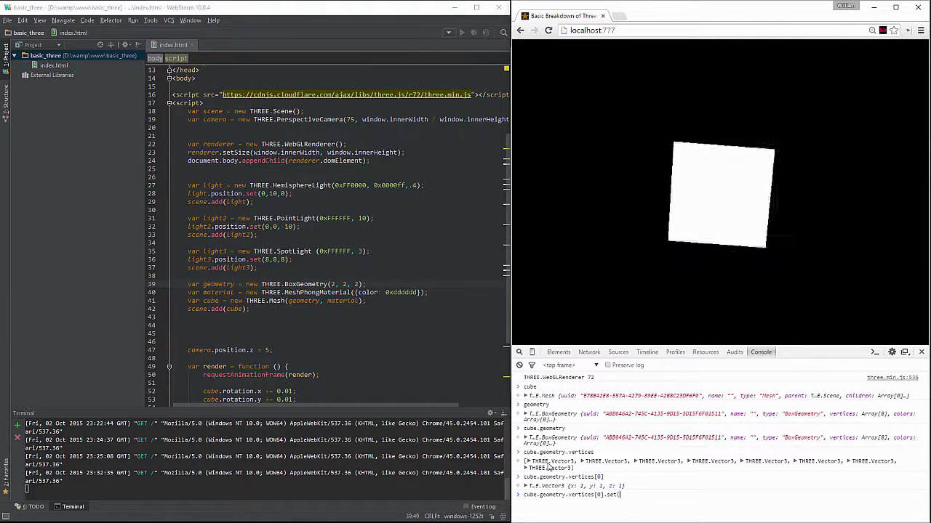
pyautogui.write('2,2,2')
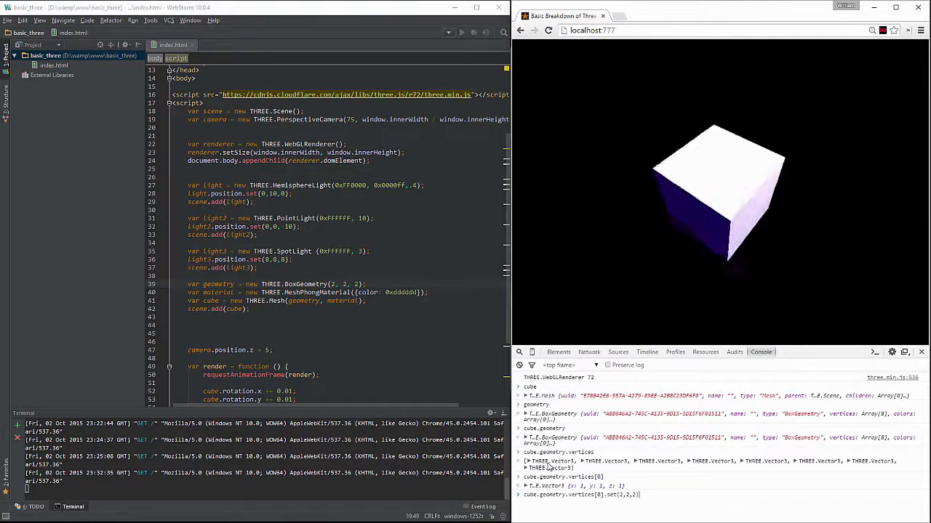
pyautogui.press('Return')
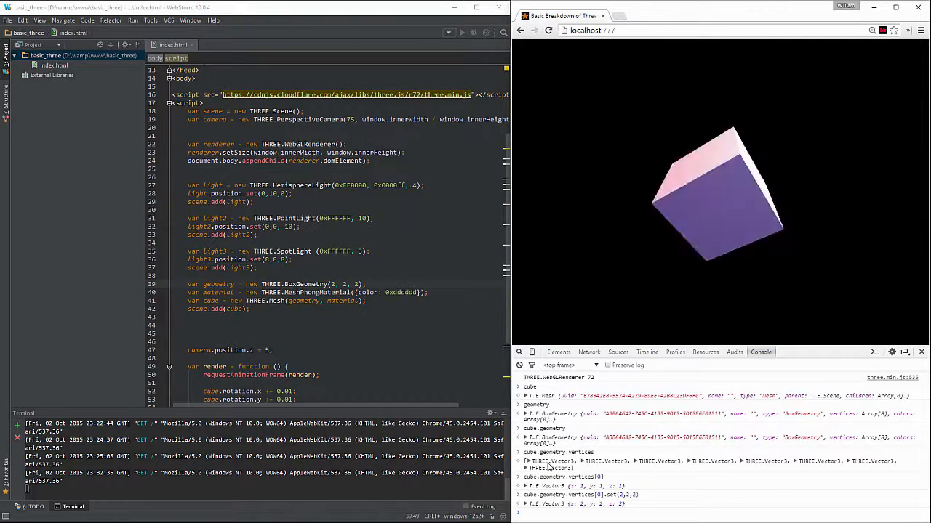